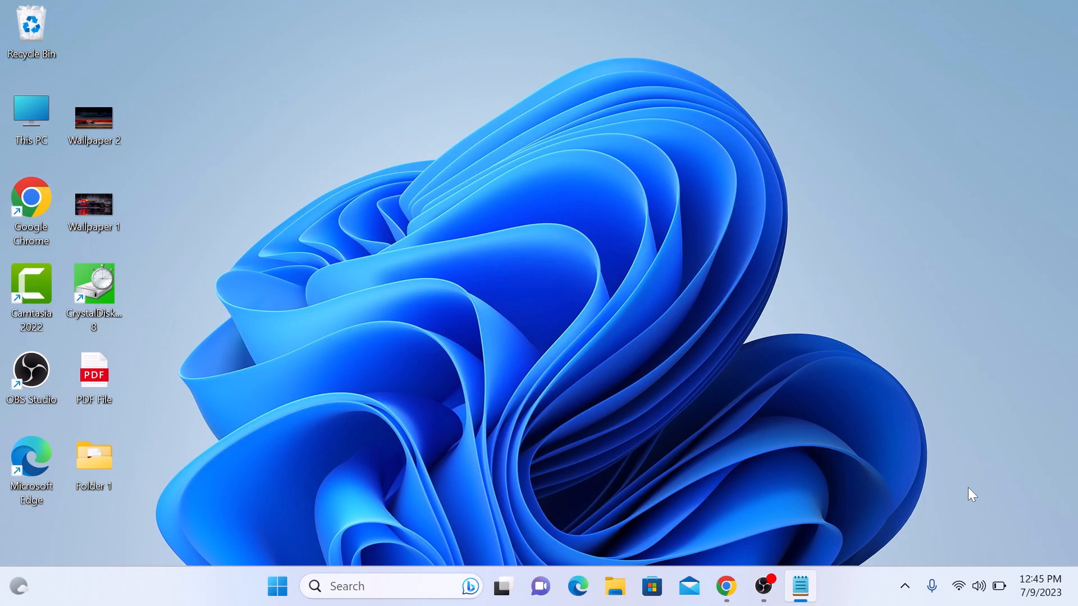
pyautogui.moveTo(817, 519)
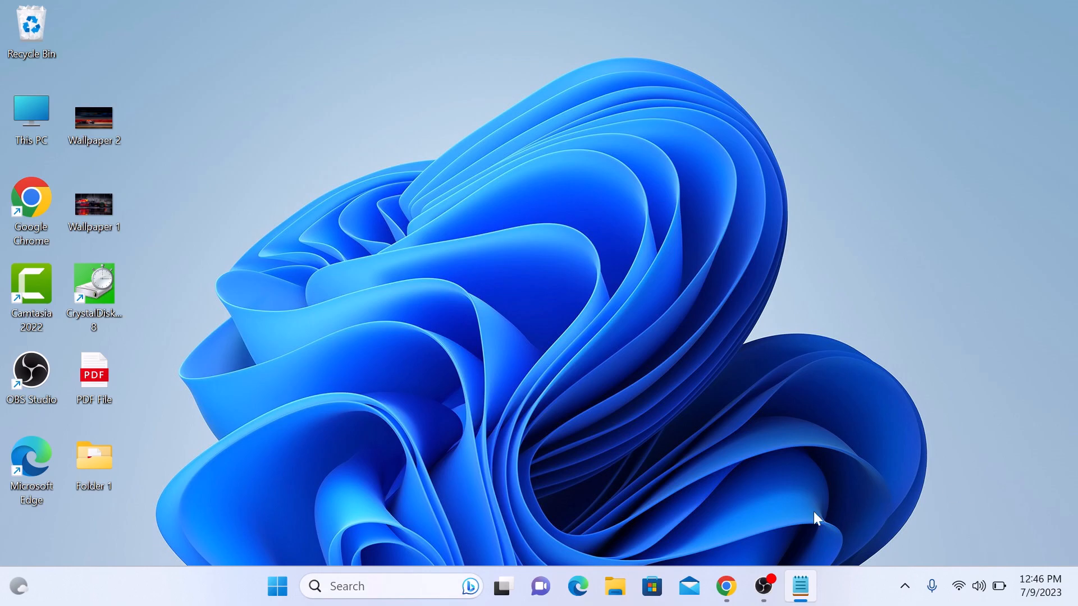
# Launch Chrome from the taskbar and go to its Settings page.
pyautogui.click(725, 587)
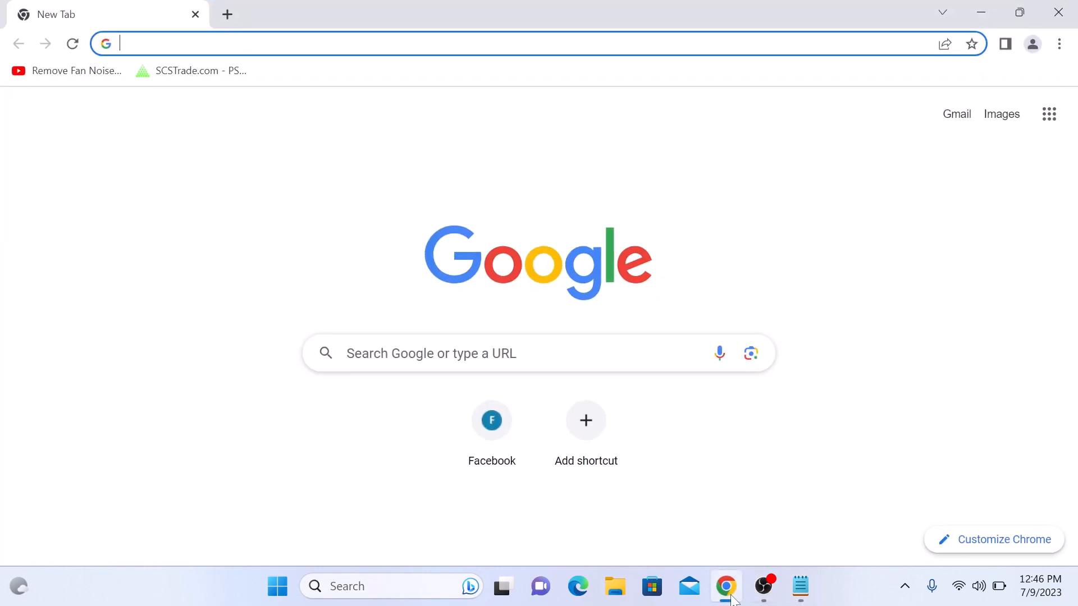
pyautogui.moveTo(898, 386)
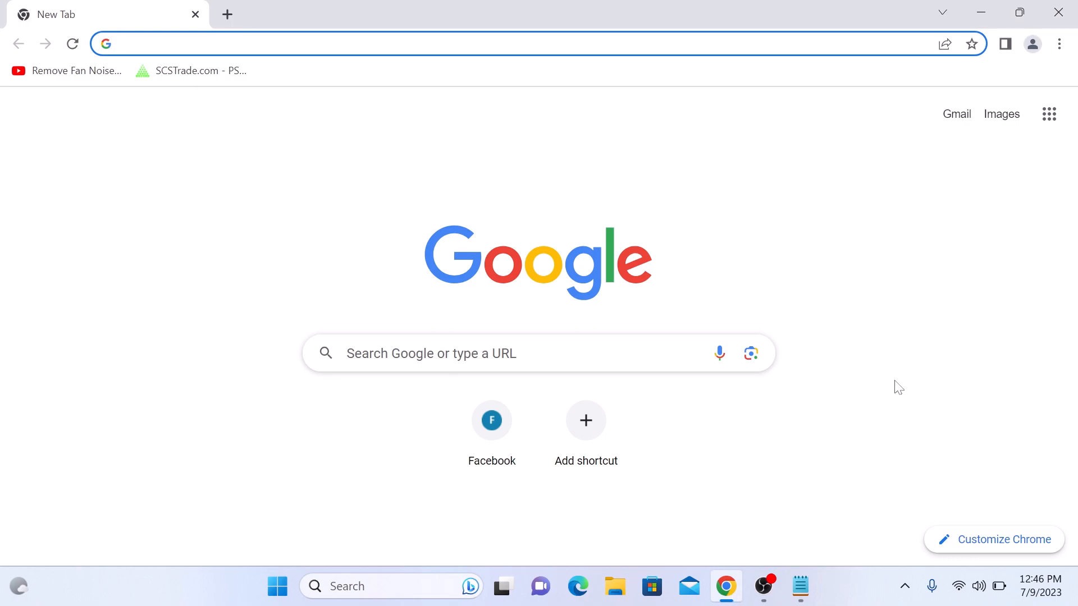
pyautogui.click(1059, 43)
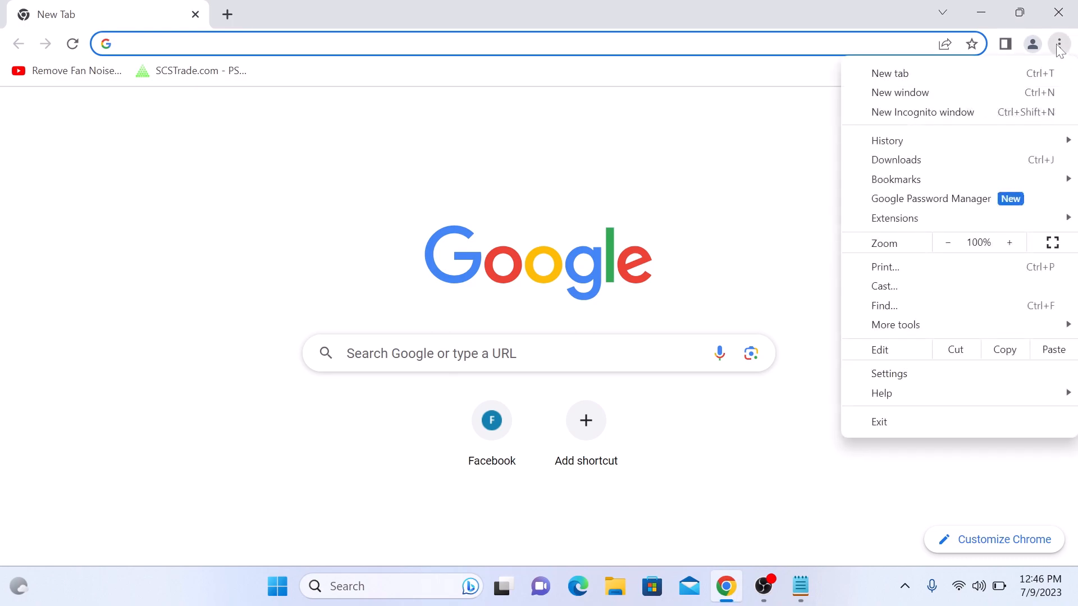
pyautogui.moveTo(915, 373)
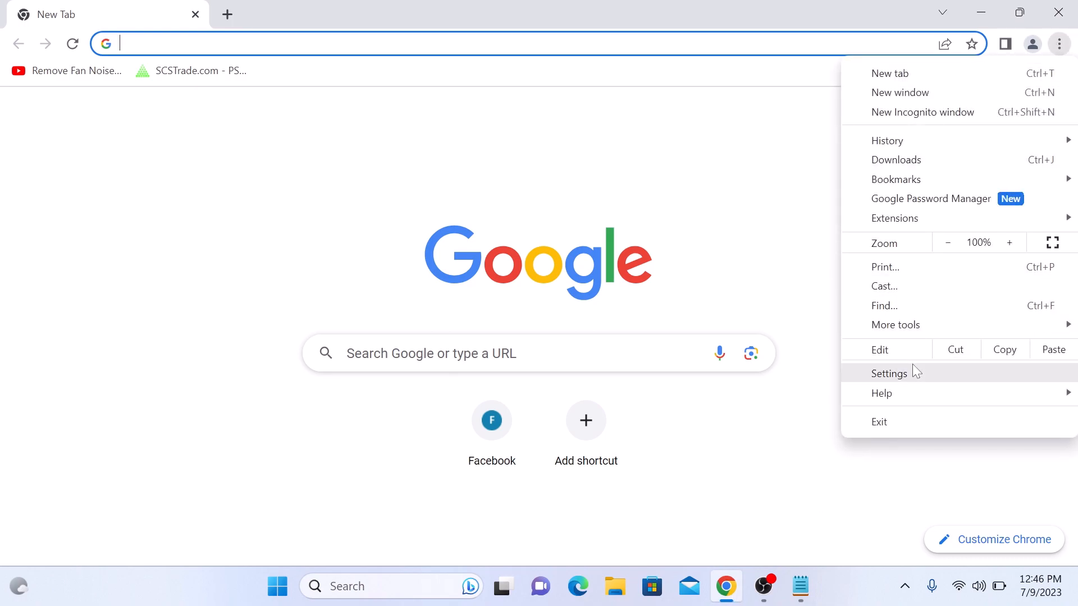
pyautogui.click(889, 373)
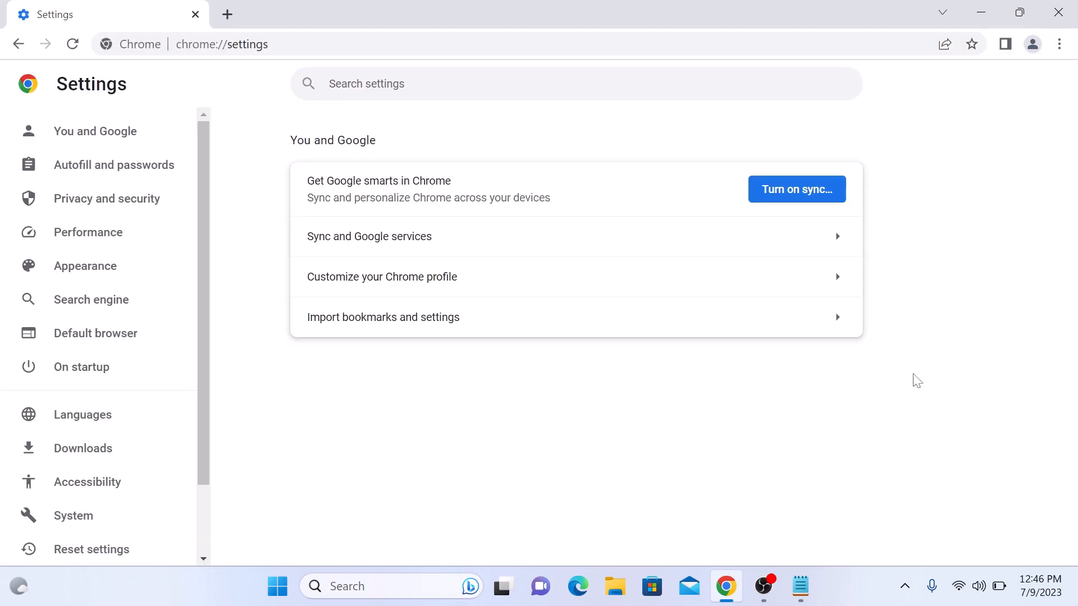
pyautogui.moveTo(107, 198)
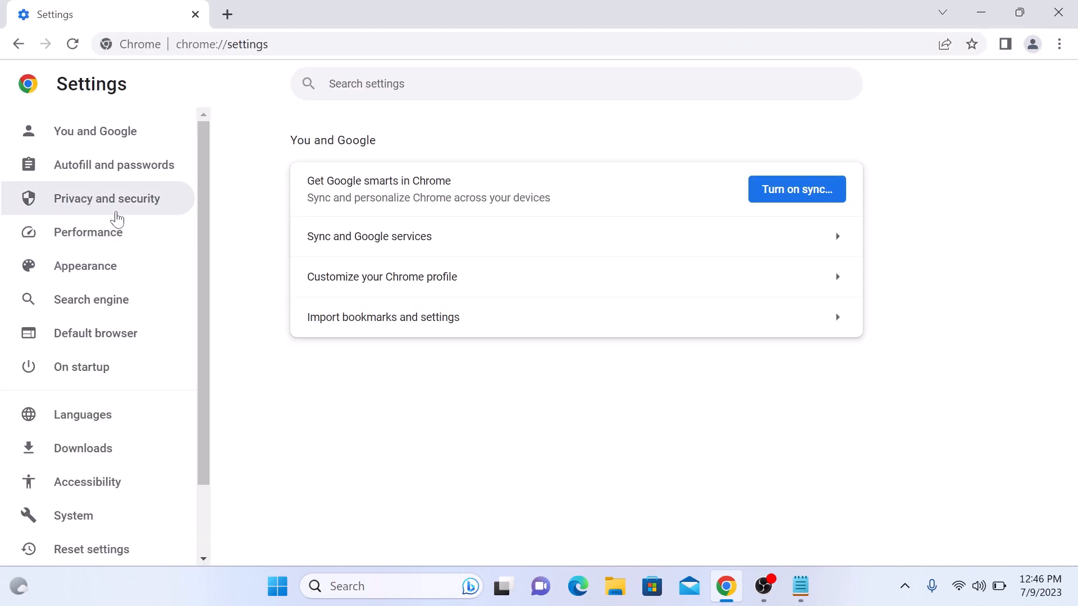
# Navigate through Privacy and security to the Pop-ups and redirects site setting.
pyautogui.click(107, 199)
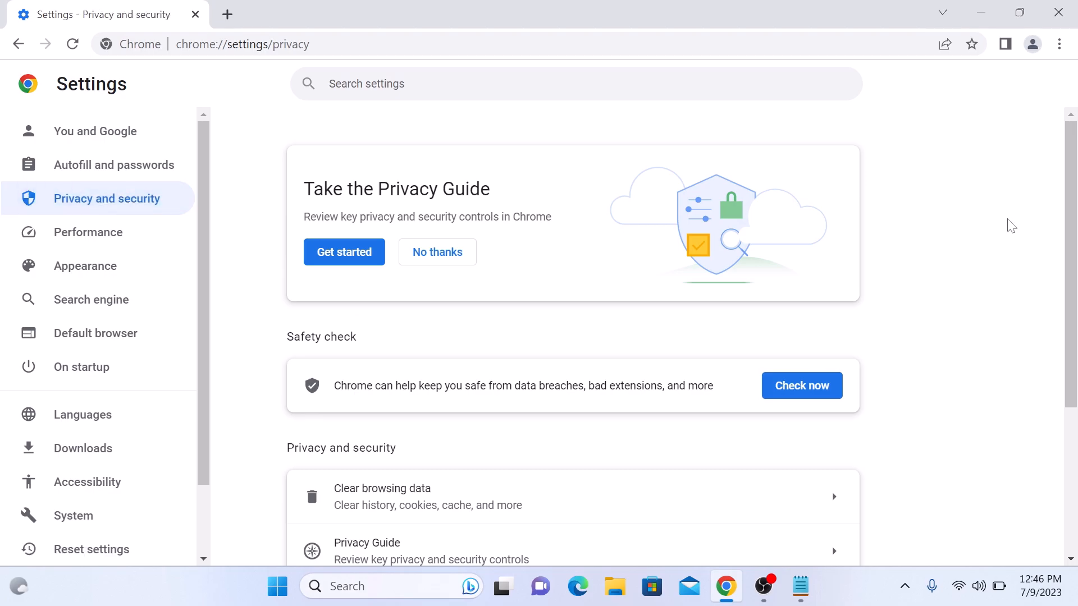
pyautogui.scroll(-3)
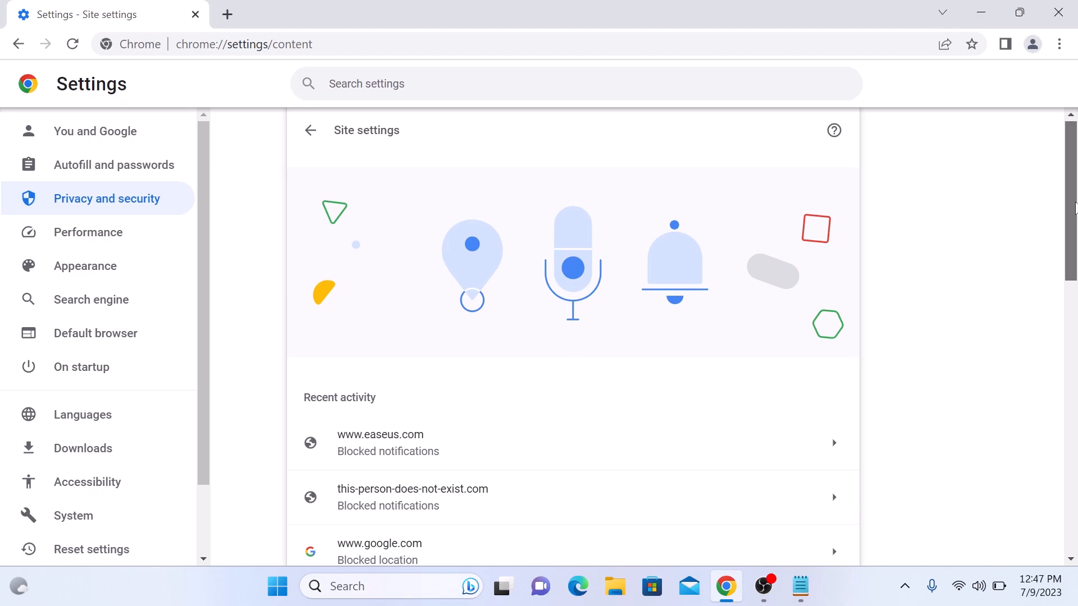
pyautogui.scroll(-3)
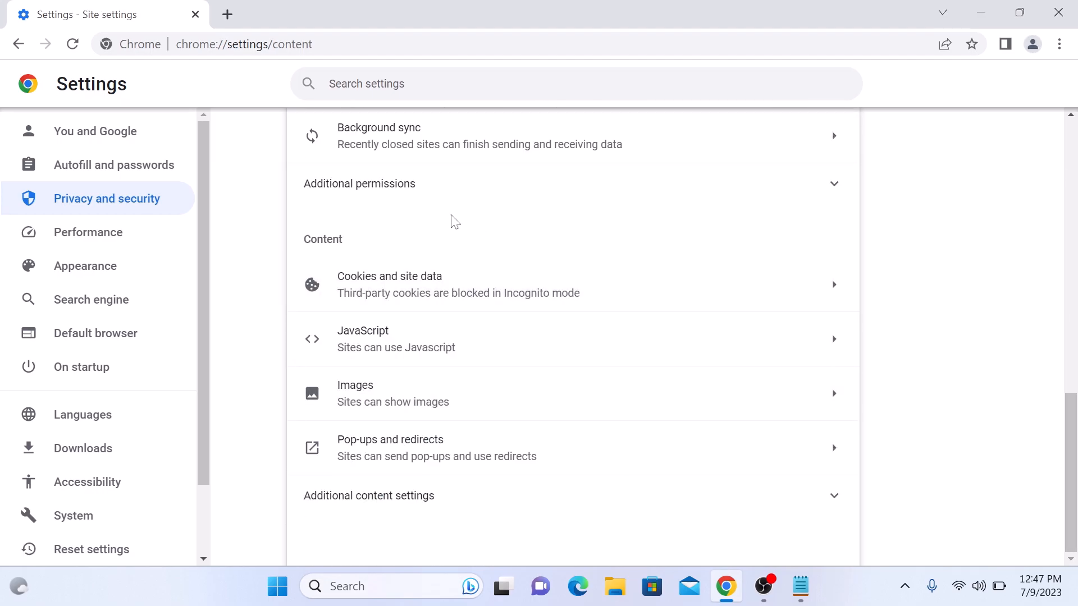
pyautogui.moveTo(456, 435)
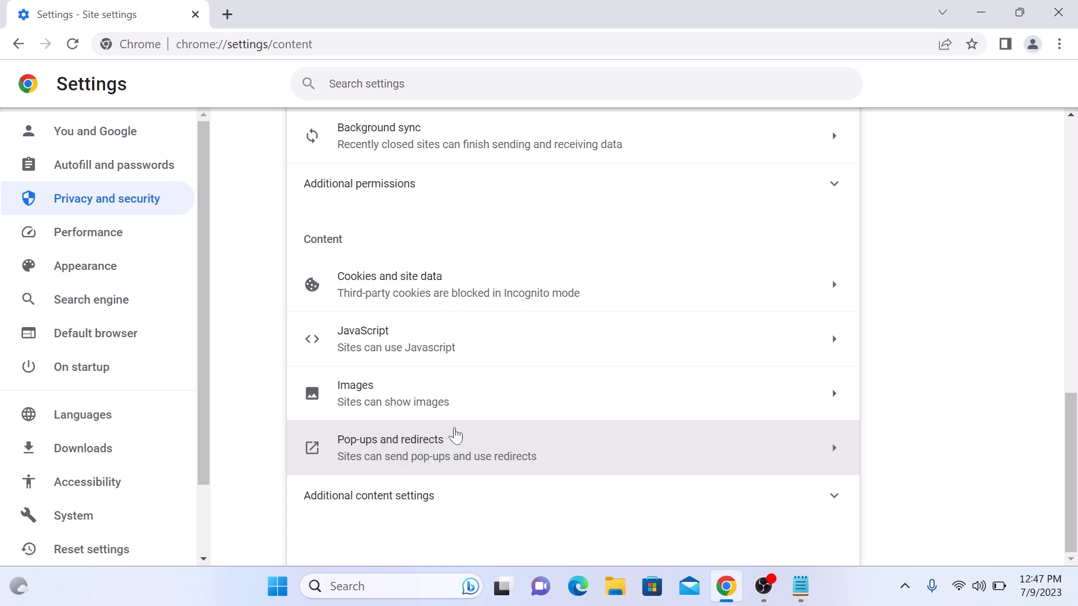
pyautogui.click(390, 439)
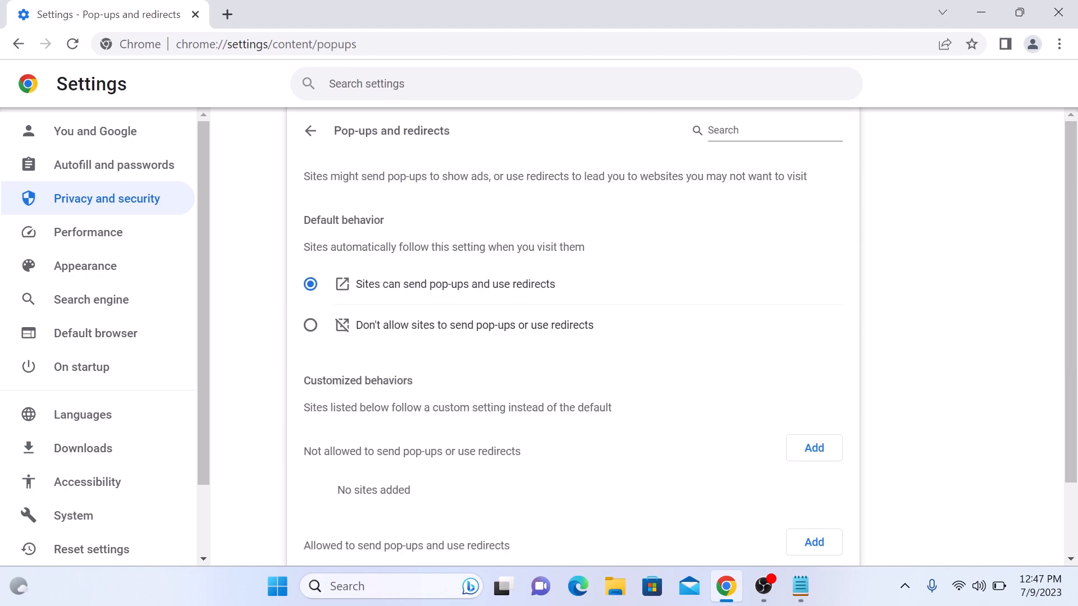
pyautogui.moveTo(460, 296)
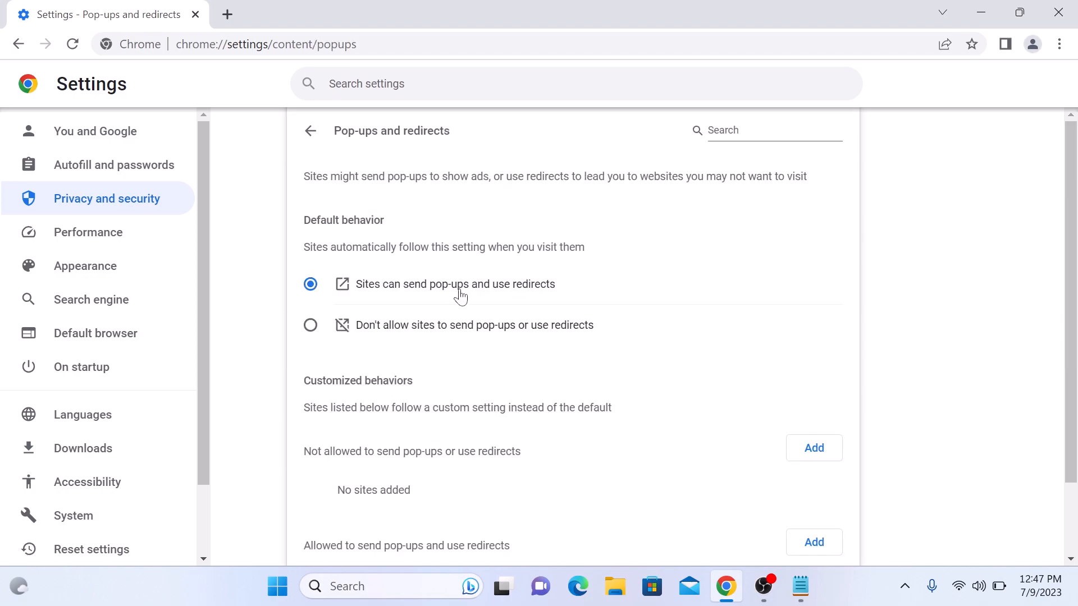
pyautogui.moveTo(367, 288)
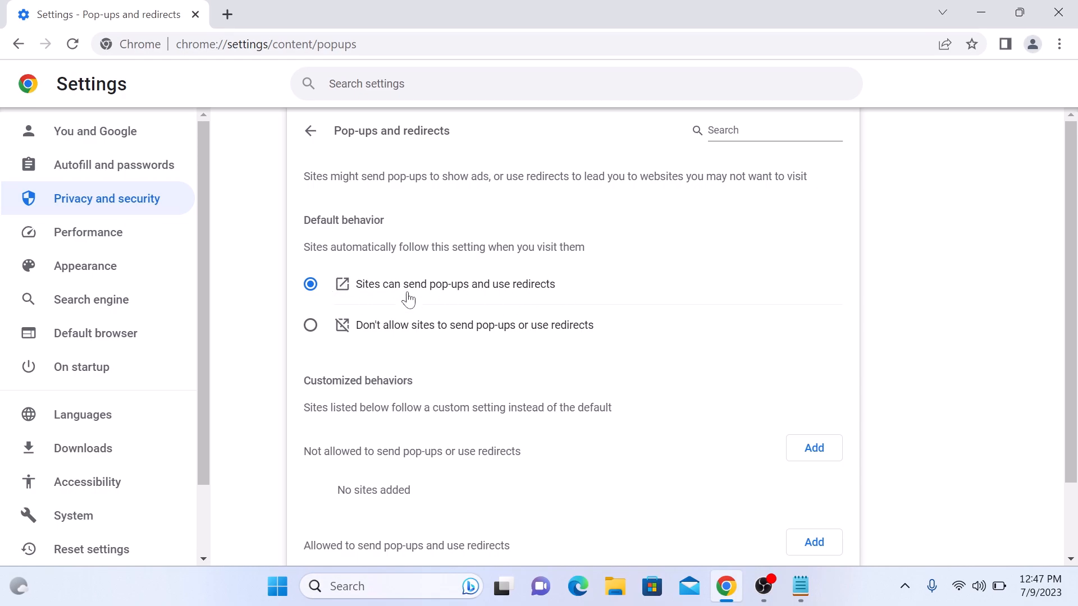
pyautogui.moveTo(342, 324)
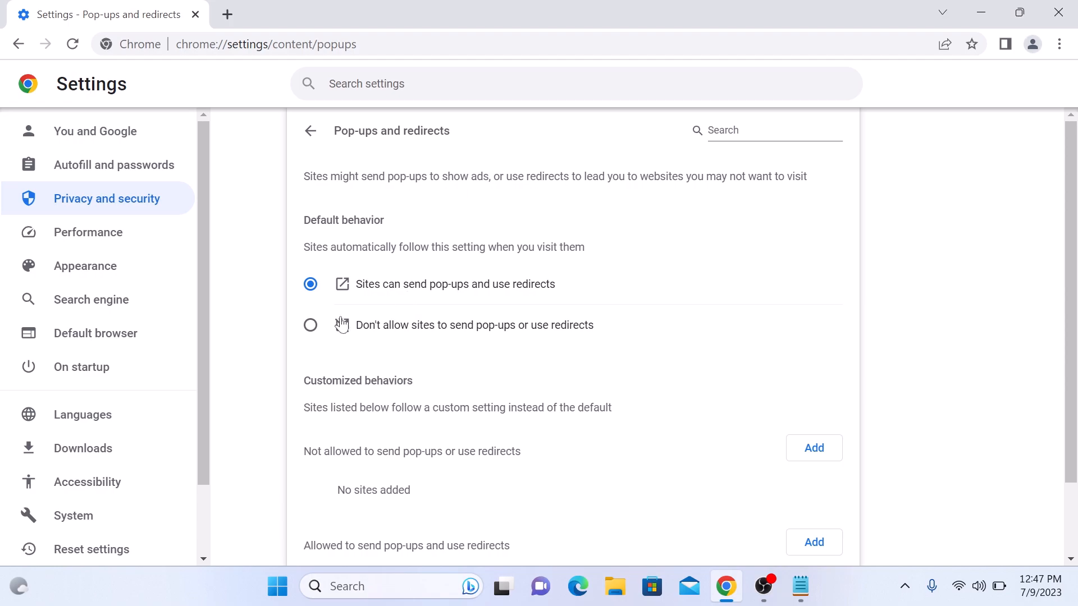
# Choose "Don't allow sites to send pop-ups or use redirects" as the default.
pyautogui.click(310, 325)
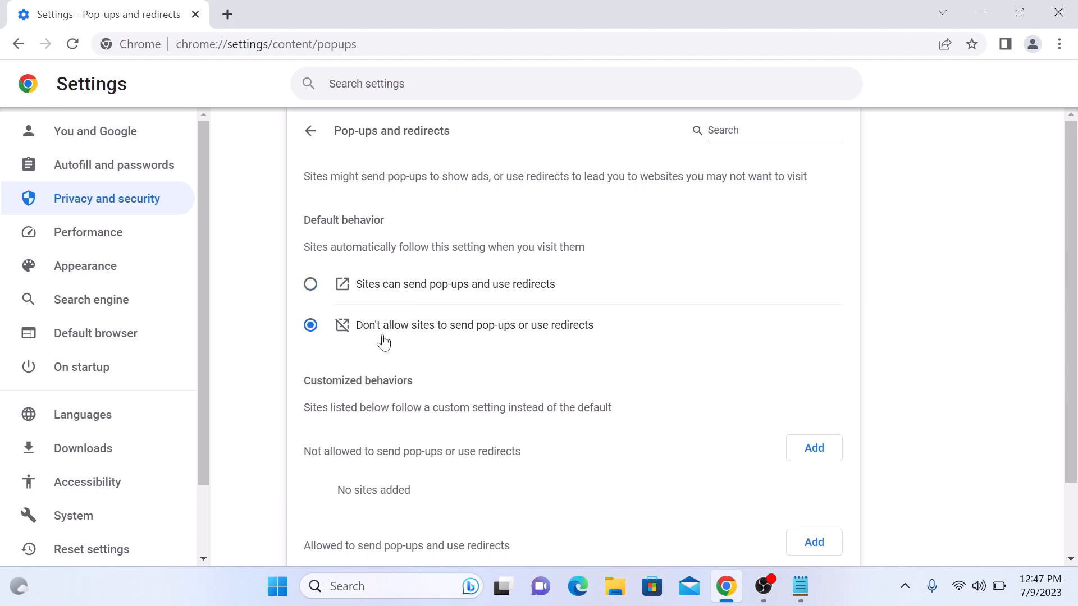
pyautogui.moveTo(495, 336)
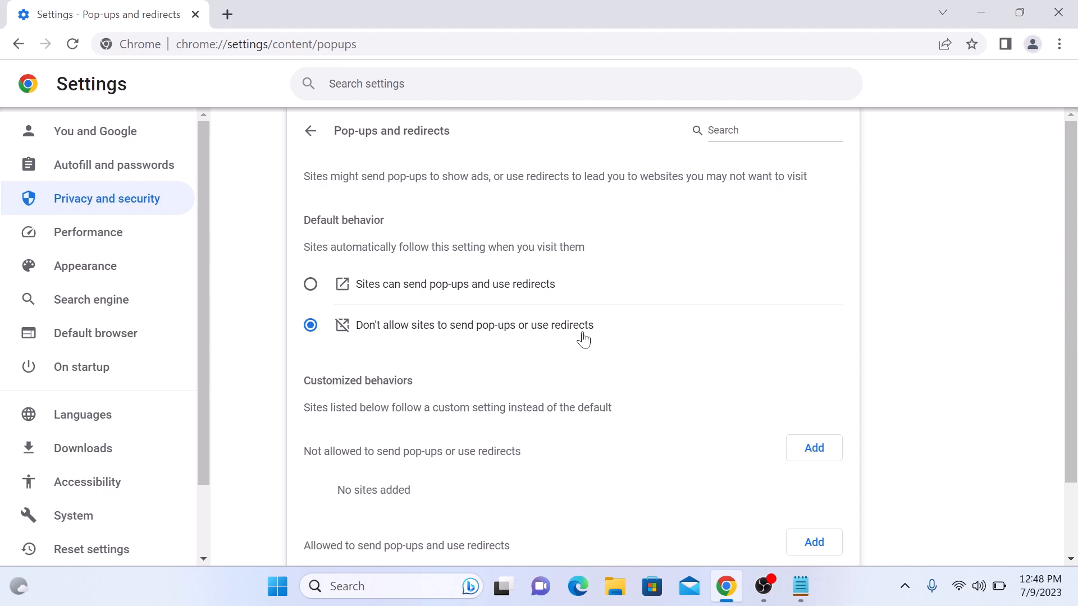
# Restore "Sites can send pop-ups" and add yahoo.com to the Not allowed list.
pyautogui.click(310, 284)
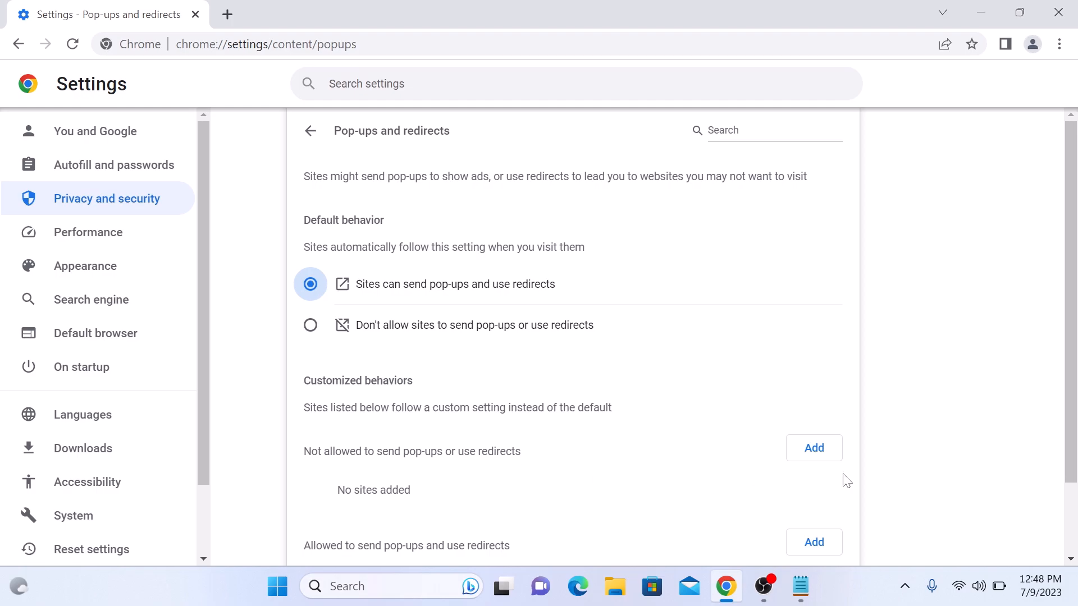
pyautogui.click(814, 448)
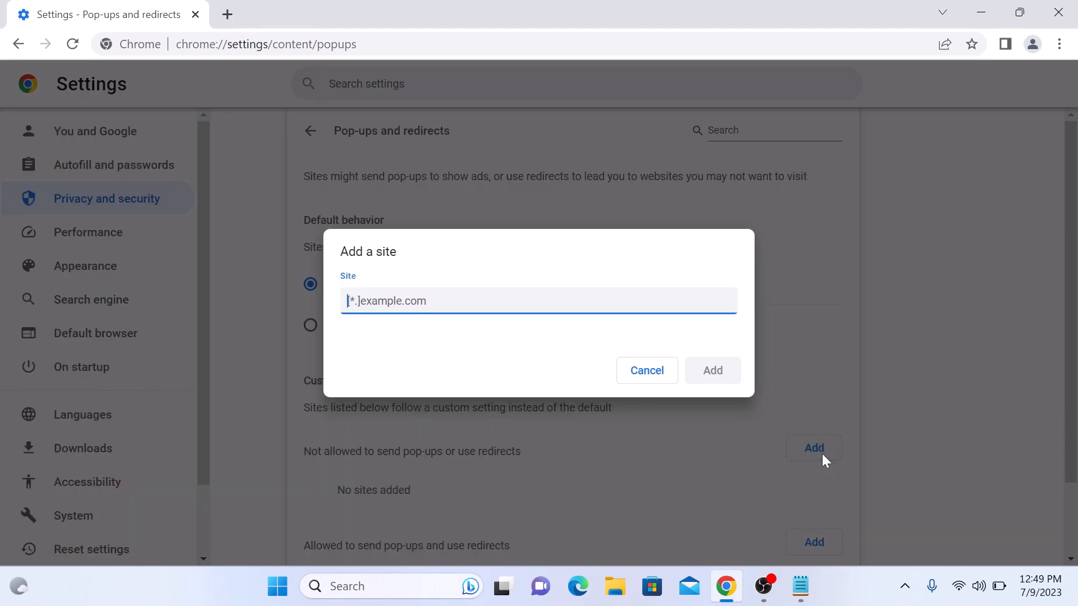
pyautogui.write('yahoo.com')
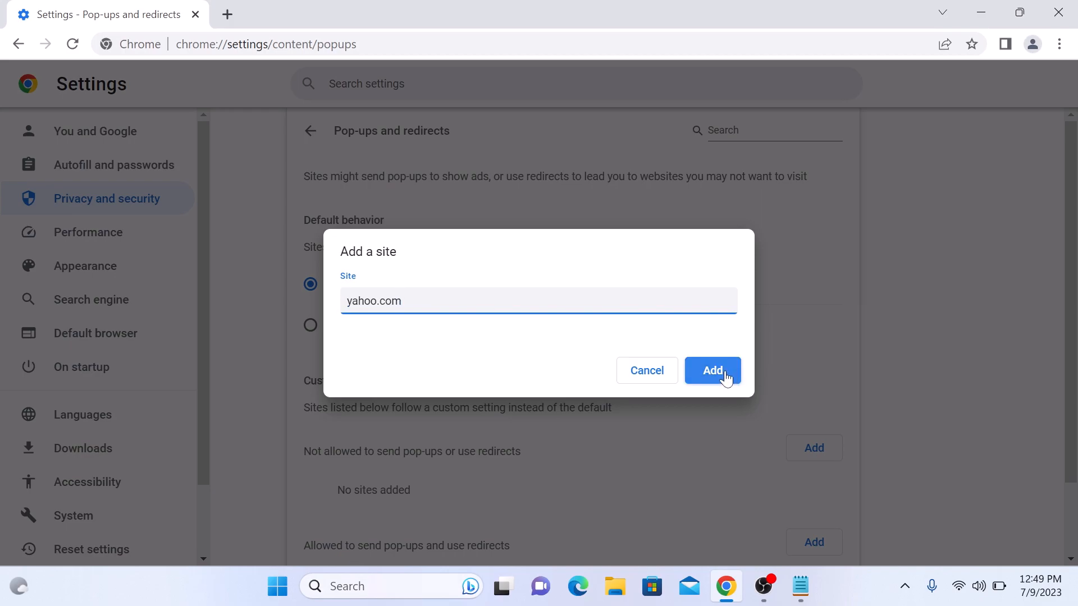
pyautogui.click(711, 370)
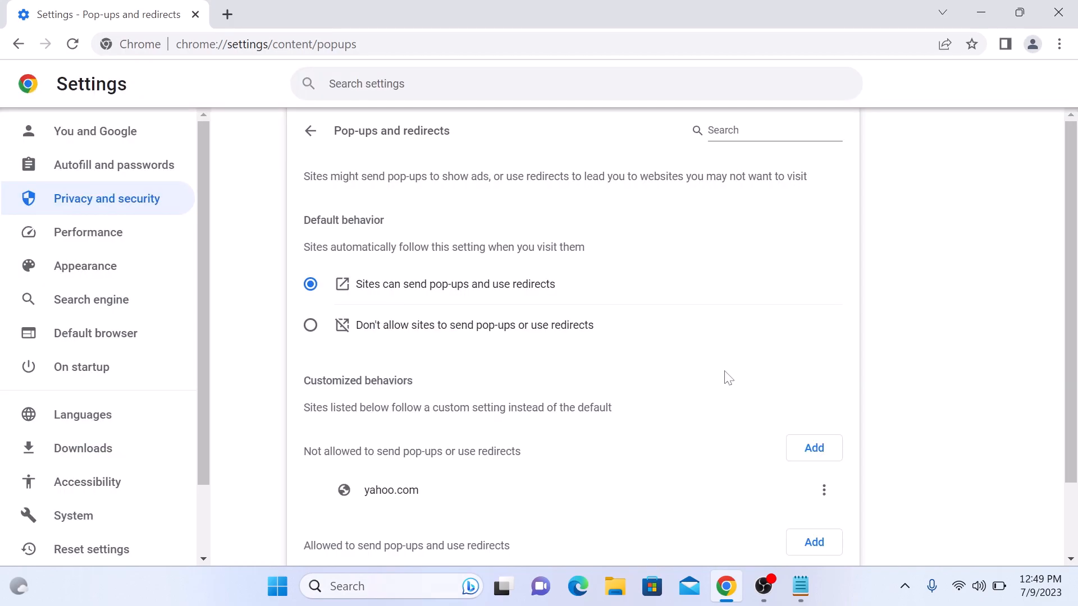